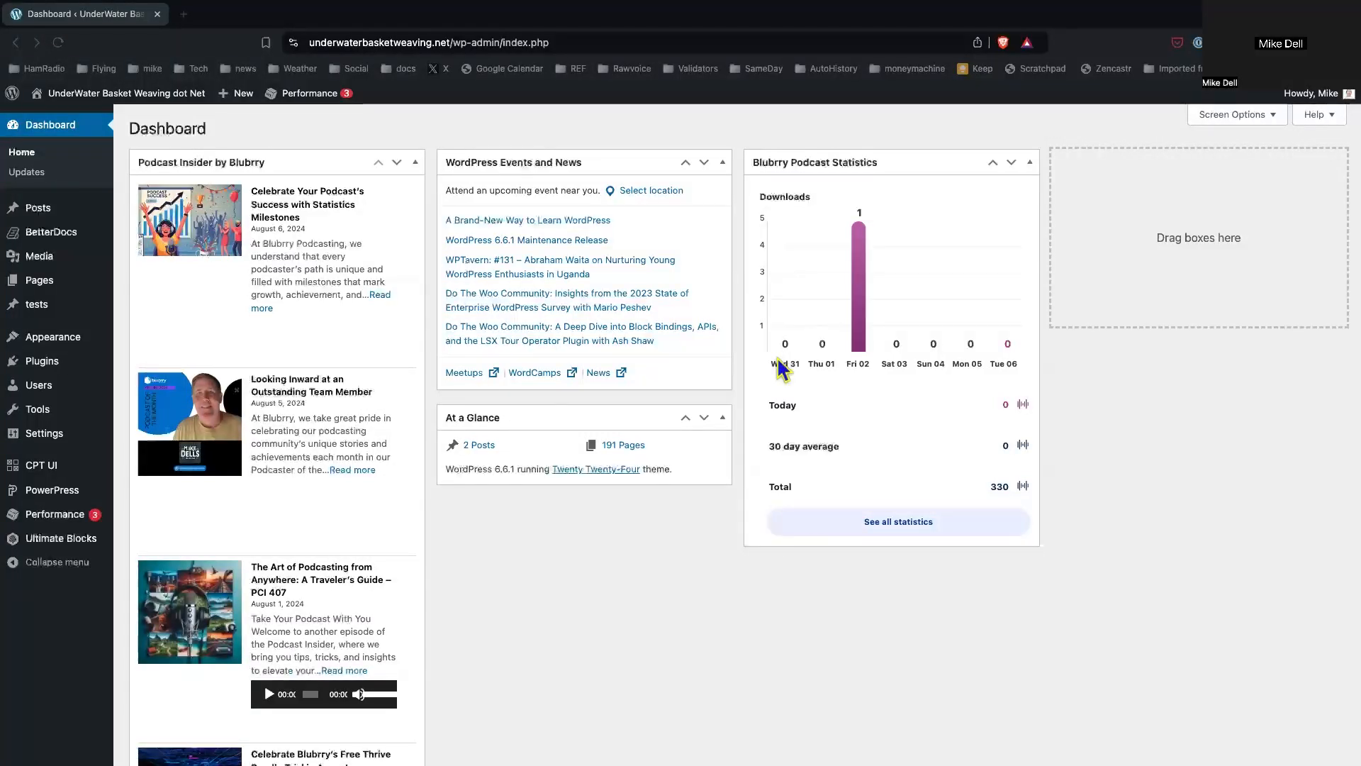
{"action": "mouse_move", "coordinate": [548, 263]}
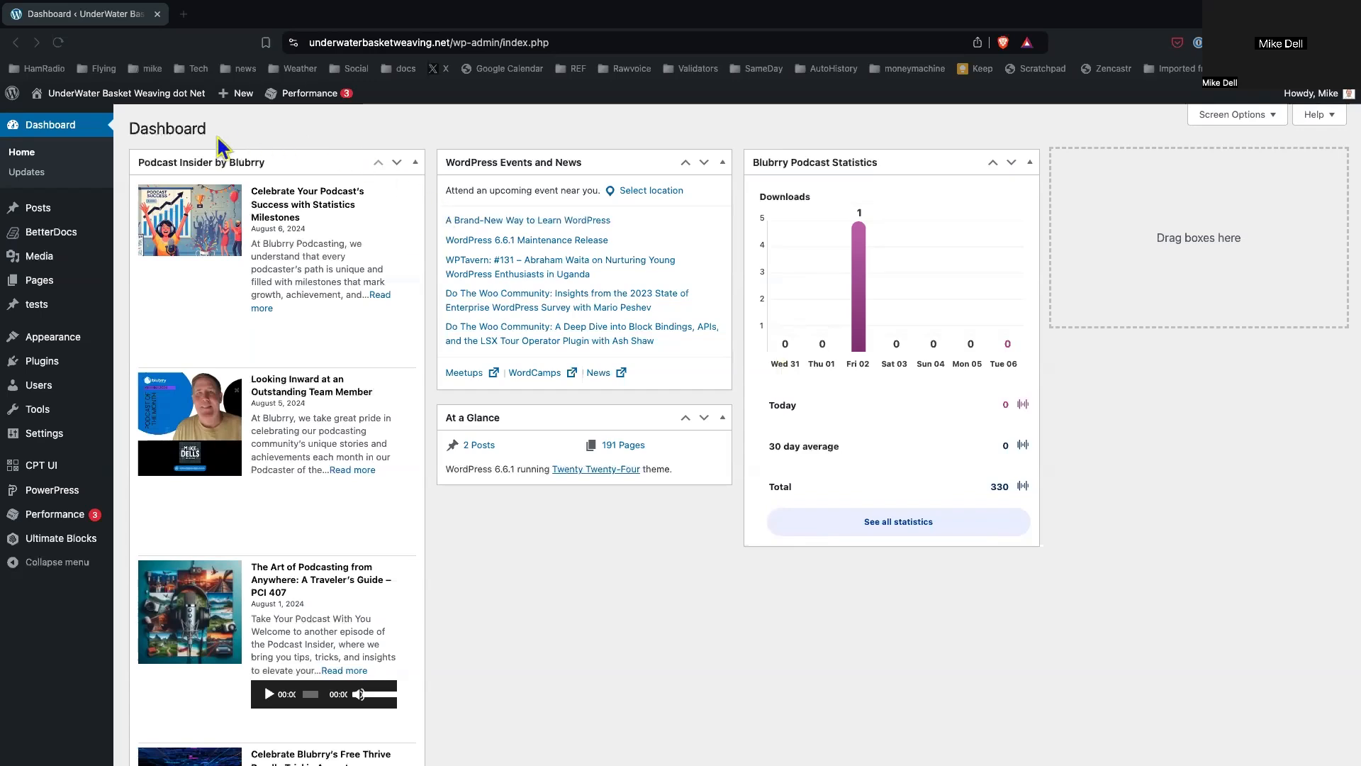
{"action": "mouse_move", "coordinate": [44, 219]}
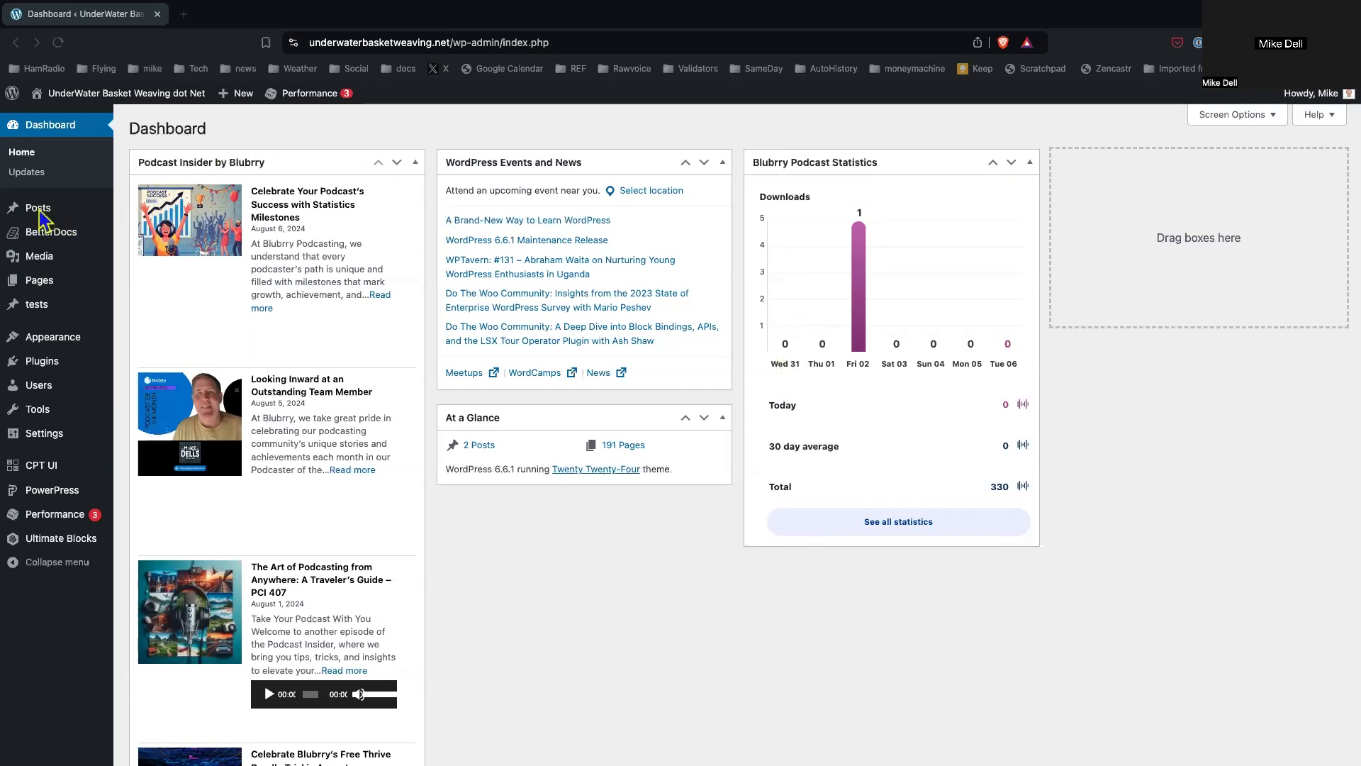
Step: Show the Posts options from the admin sidebar of the basket-weaving site
{"action": "left_click", "coordinate": [37, 207]}
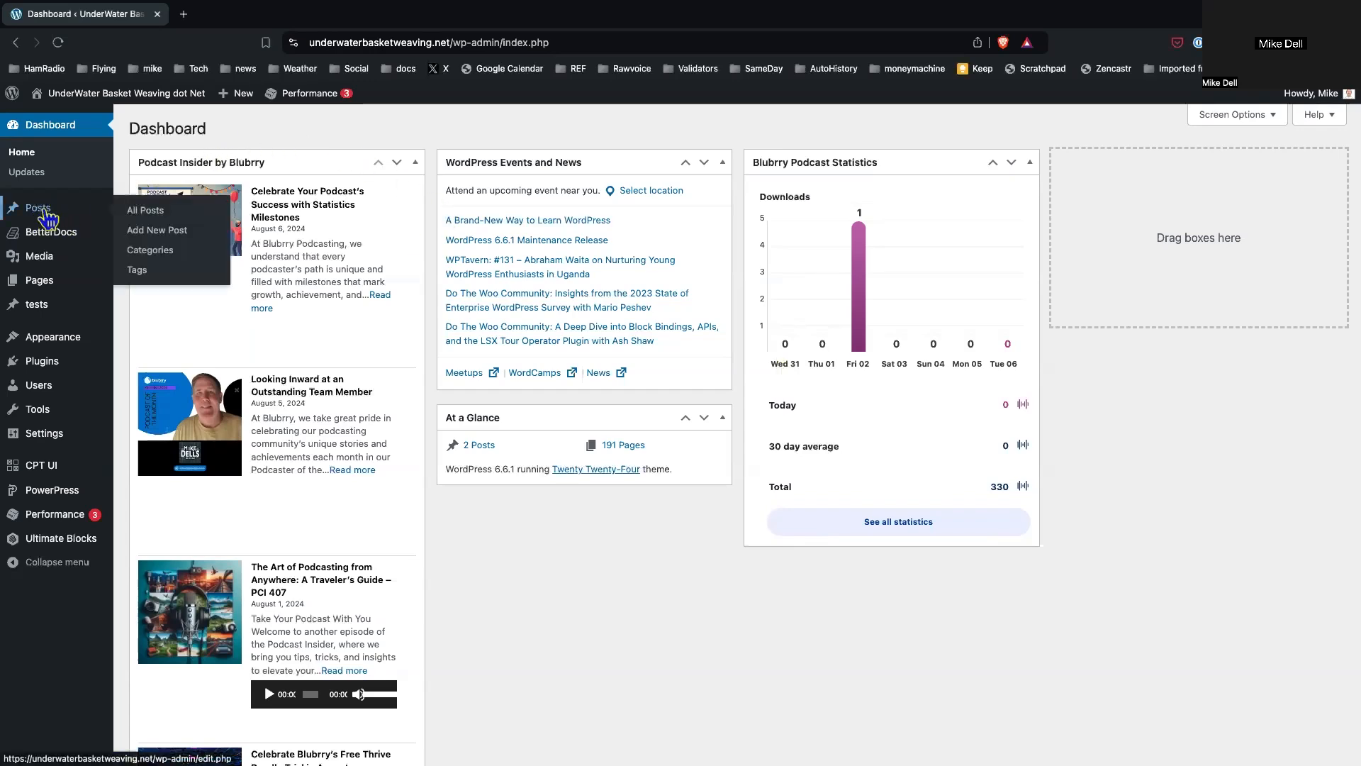
{"action": "mouse_move", "coordinate": [158, 229]}
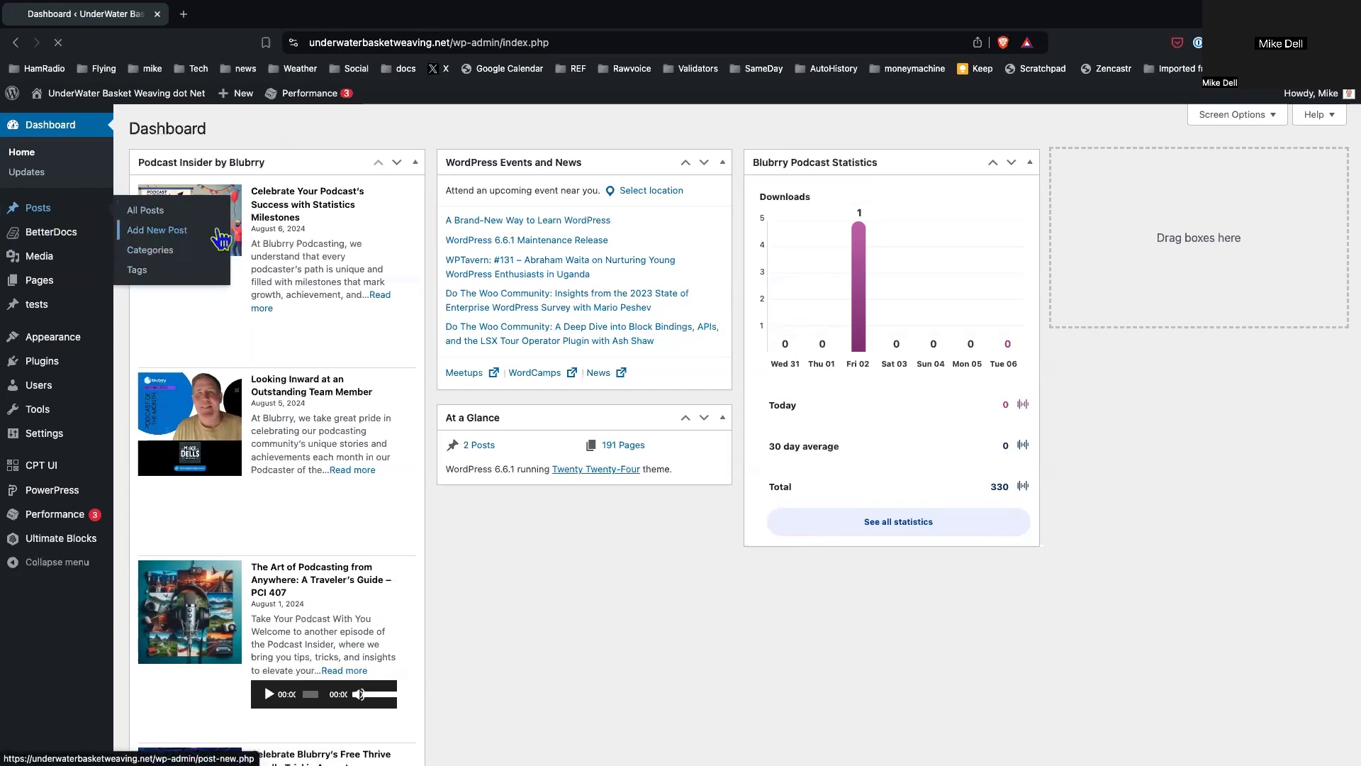
Step: Create a new post titled 'Title of the episode', auto-saved as a draft
{"action": "left_click", "coordinate": [157, 230]}
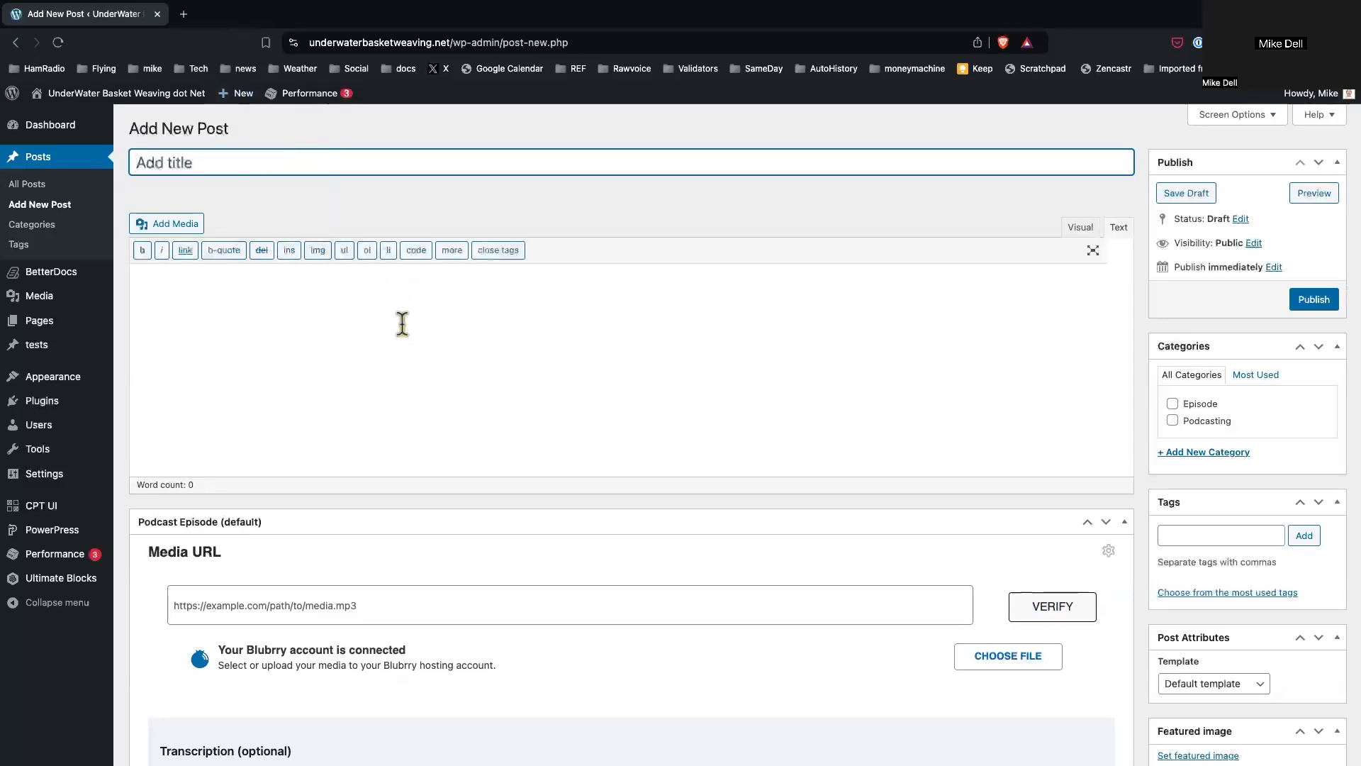
{"action": "mouse_move", "coordinate": [704, 266]}
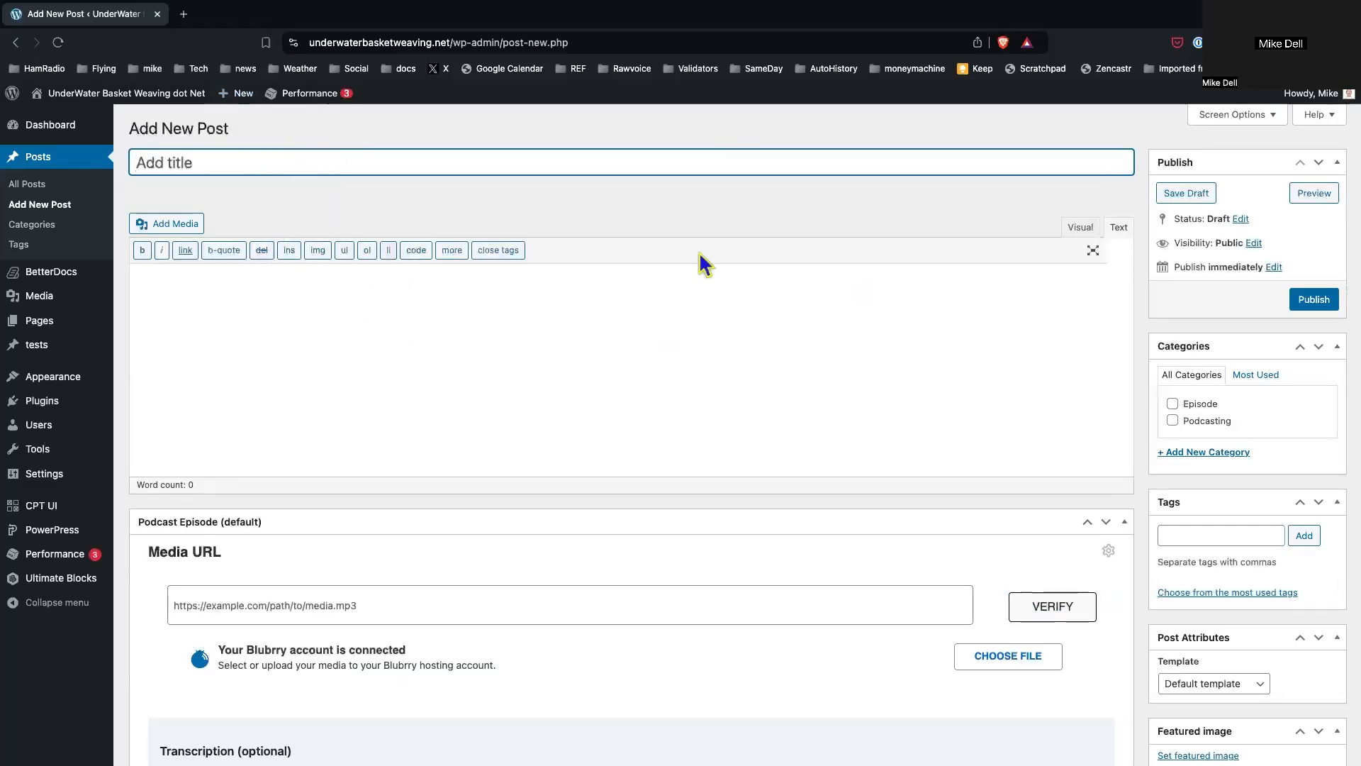
{"action": "mouse_move", "coordinate": [492, 417]}
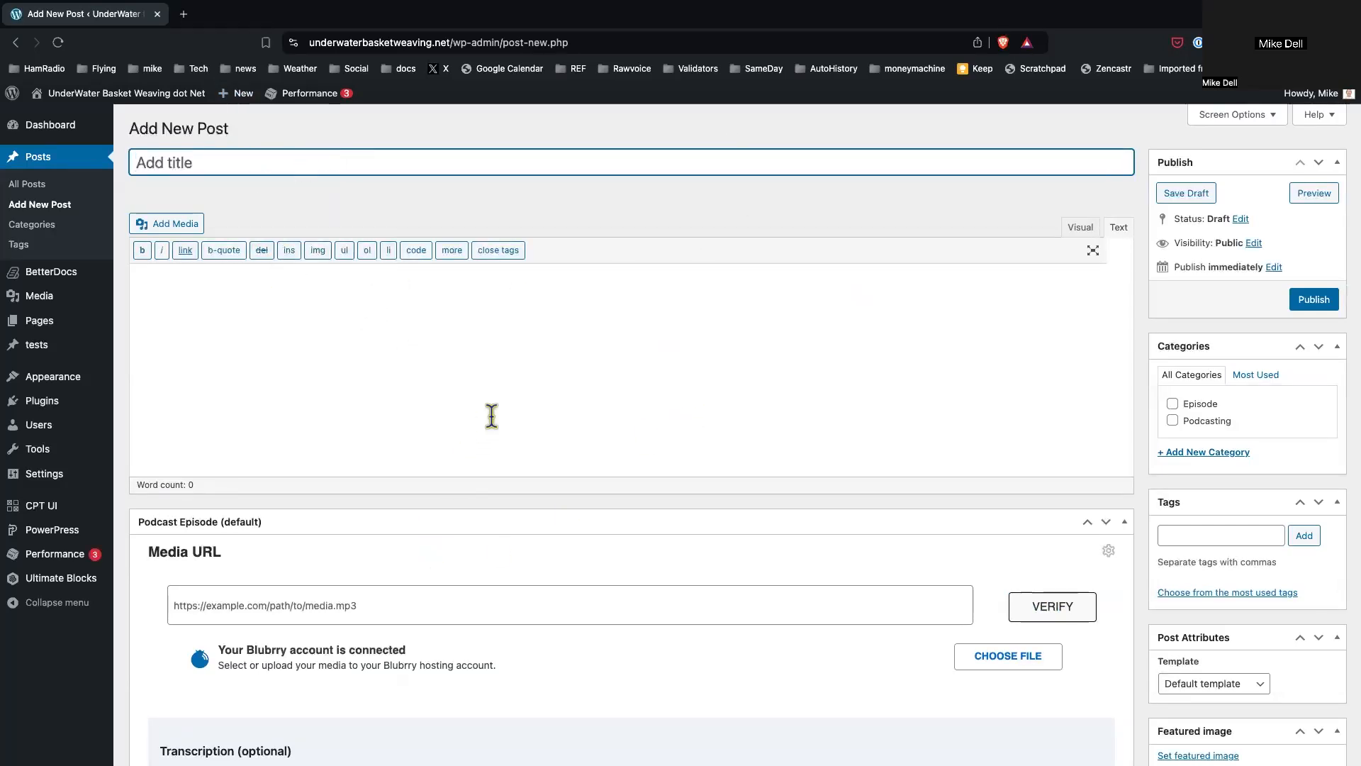
{"action": "mouse_move", "coordinate": [294, 199]}
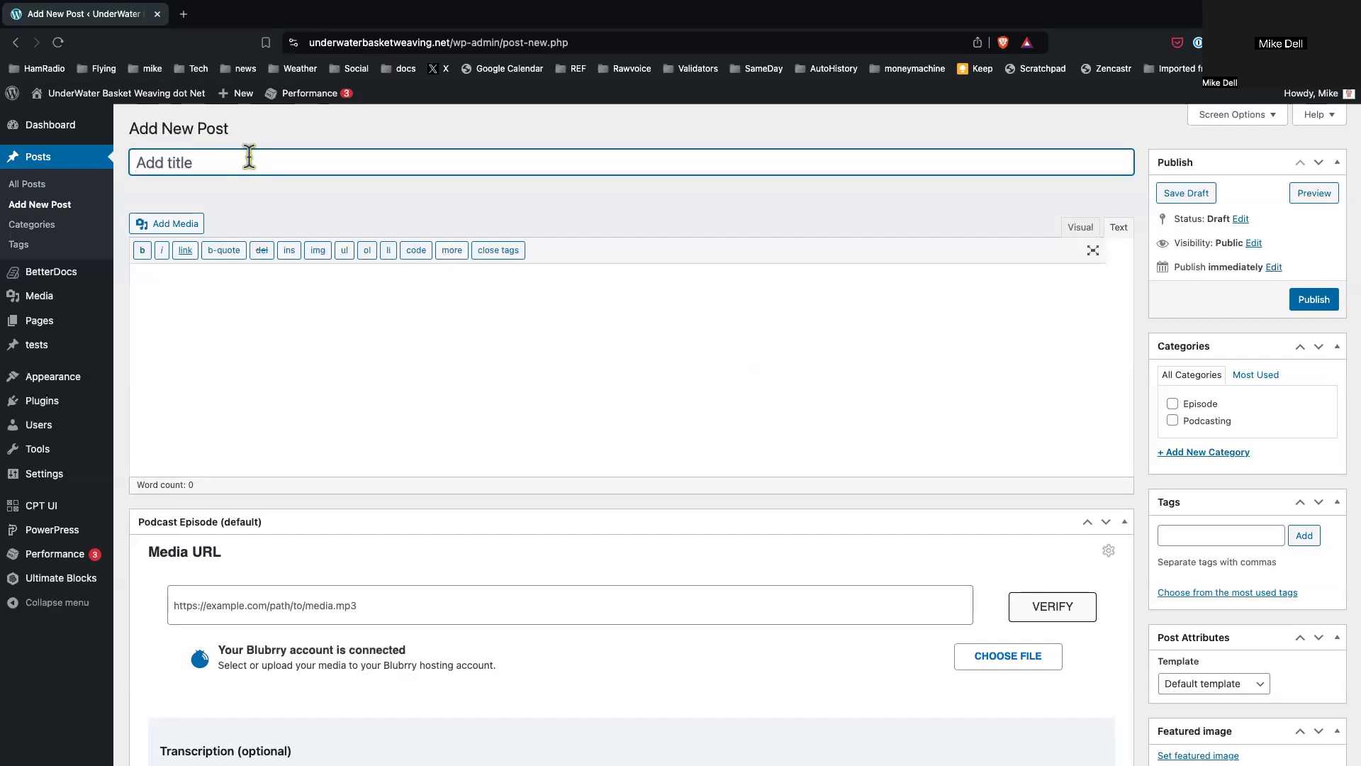
{"action": "type", "text": "Tit"}
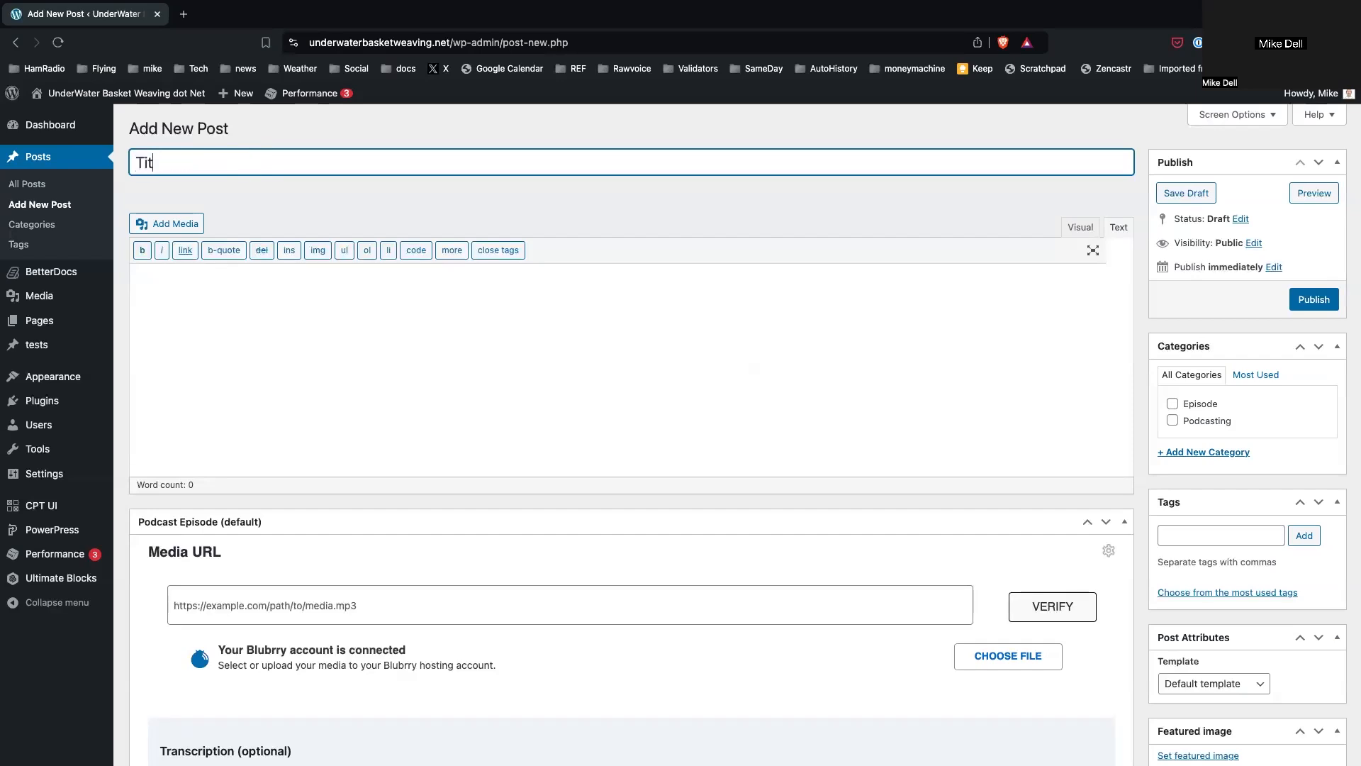
{"action": "type", "text": "le"}
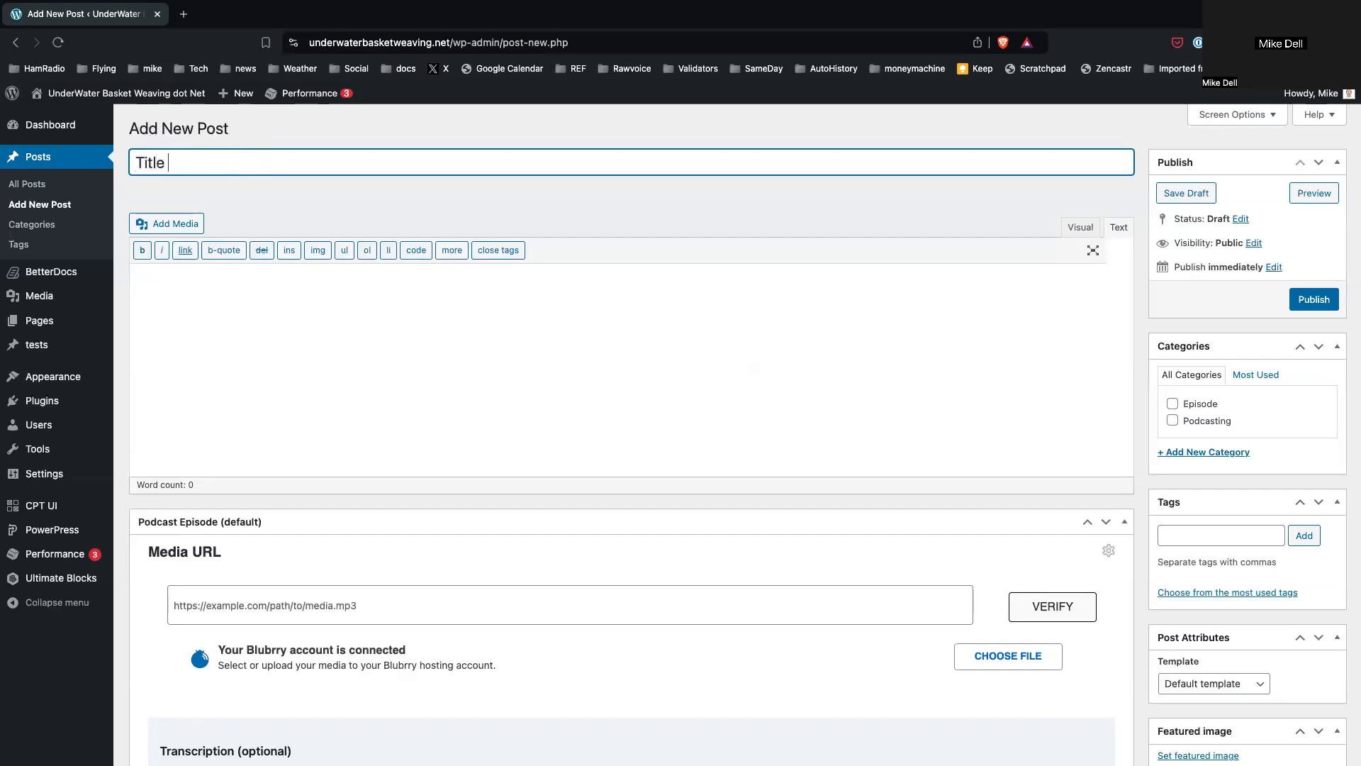
{"action": "type", "text": "Title of the epis"}
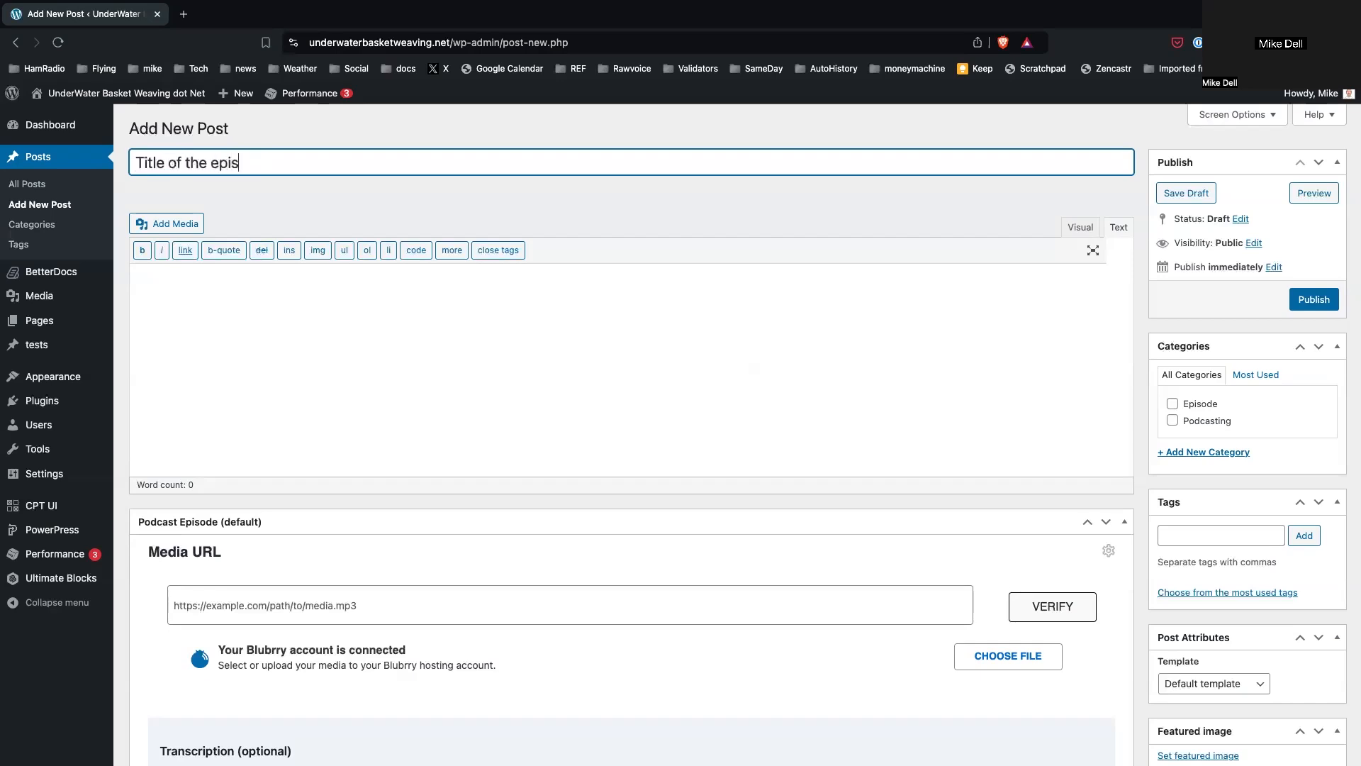
{"action": "type", "text": "ode"}
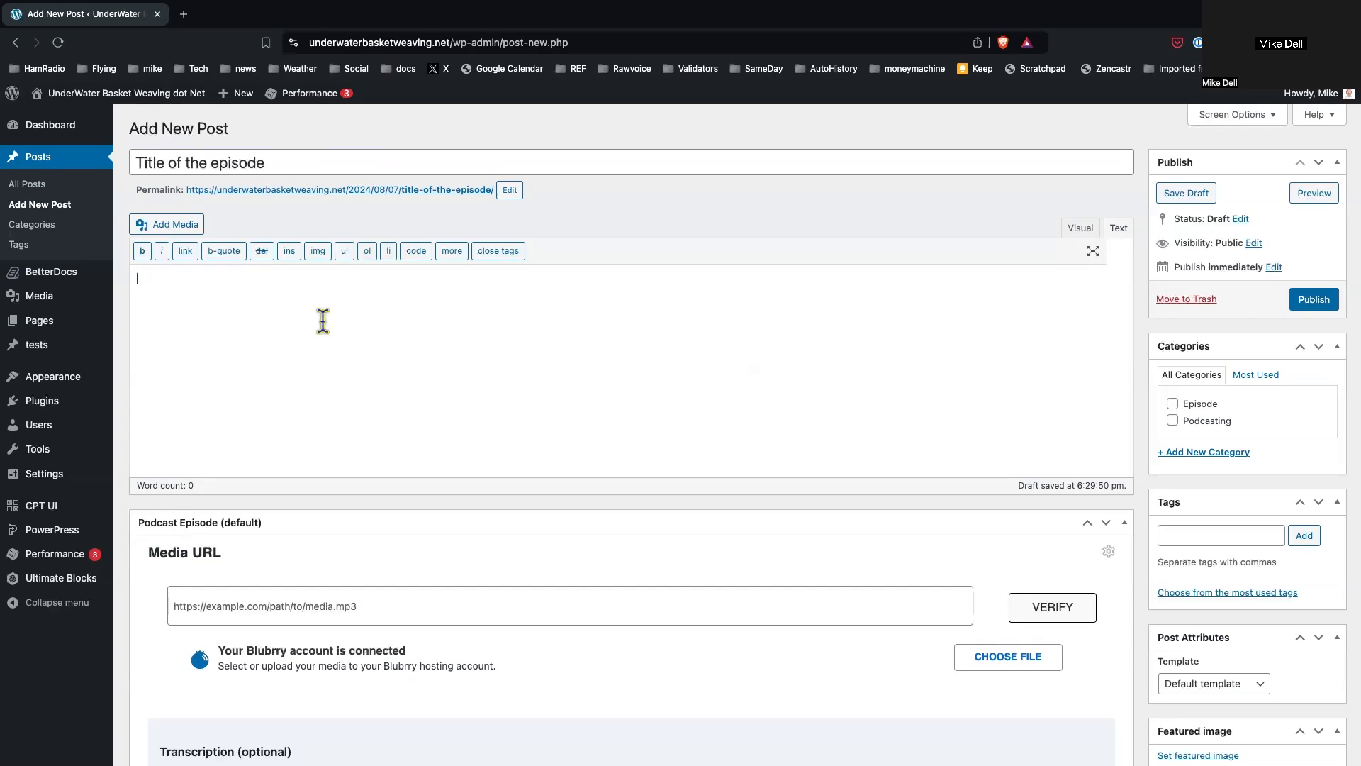
Step: Enter 'blog post content' as the post body text
{"action": "type", "text": "blog post content"}
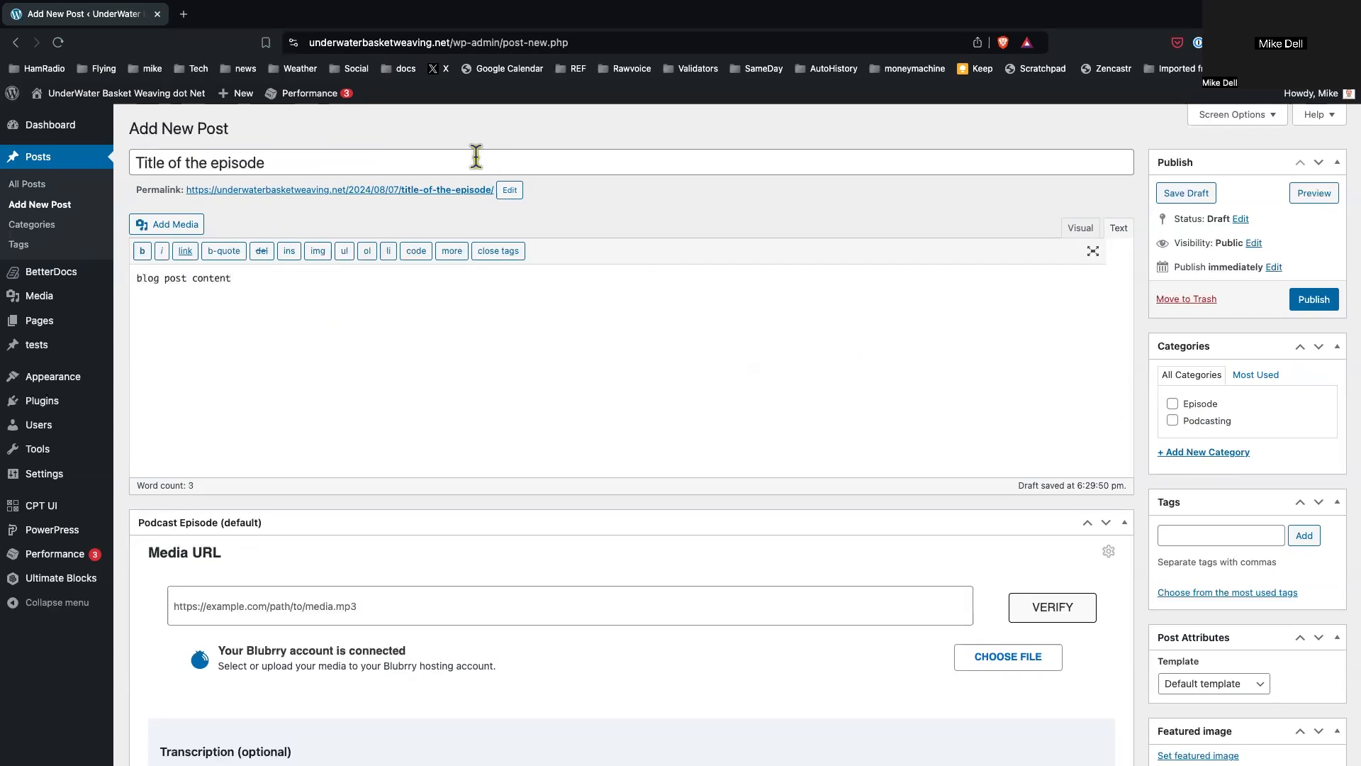
{"action": "mouse_move", "coordinate": [373, 408]}
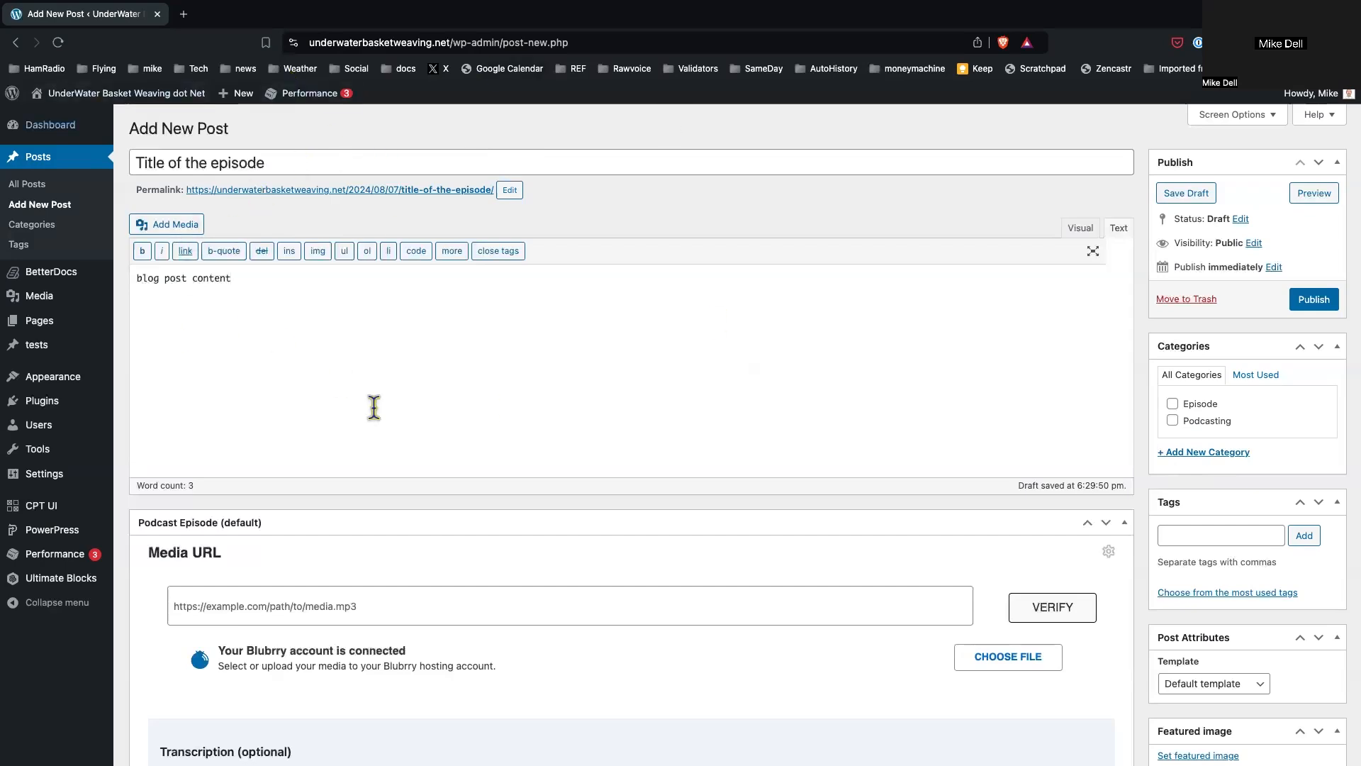
{"action": "mouse_move", "coordinate": [540, 272]}
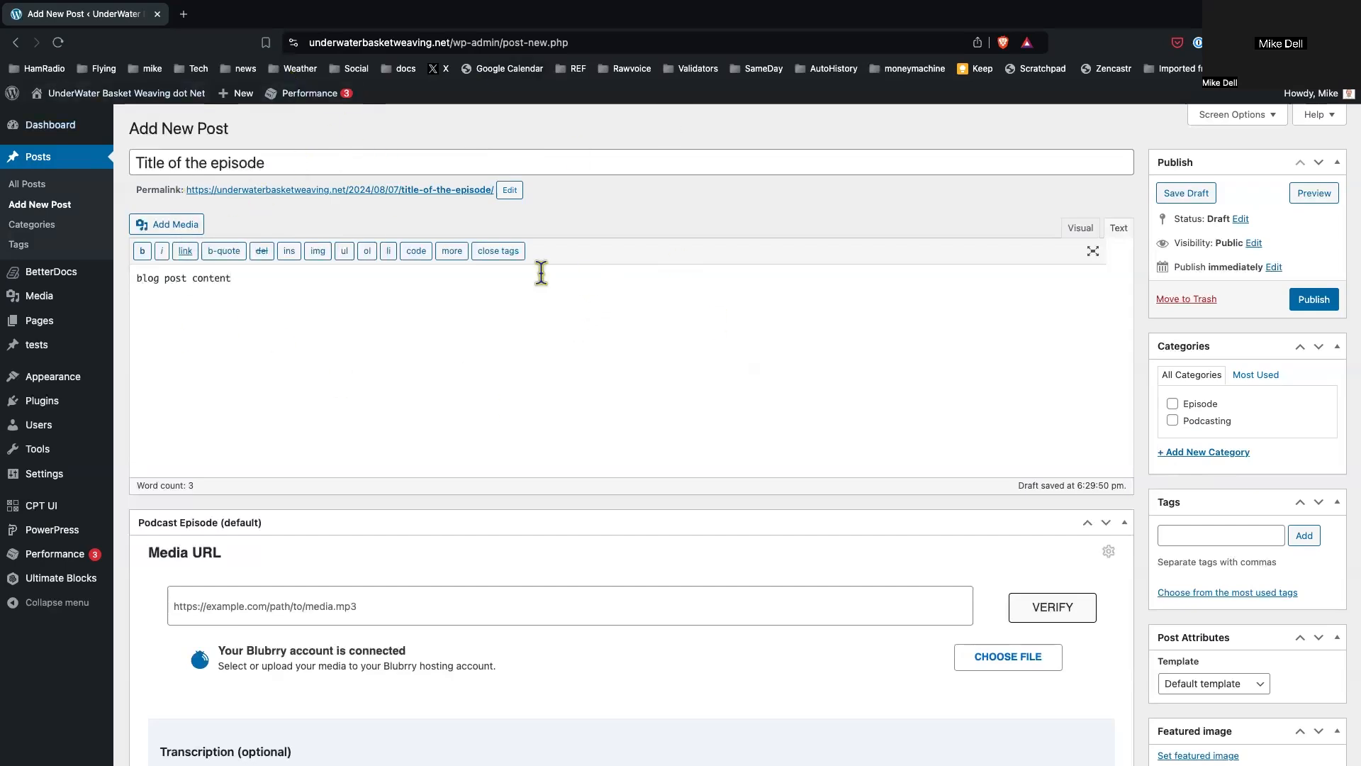
{"action": "mouse_move", "coordinate": [589, 707]}
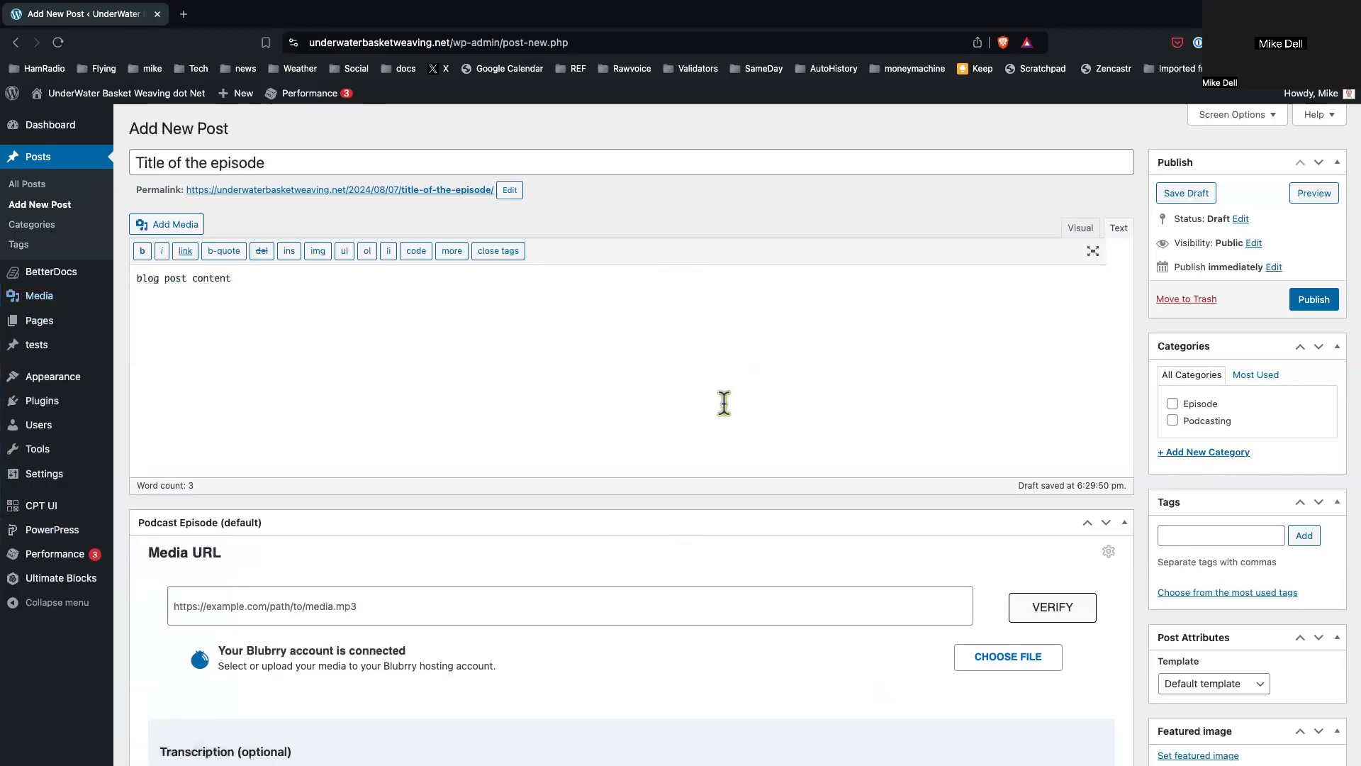
{"action": "mouse_move", "coordinate": [253, 702]}
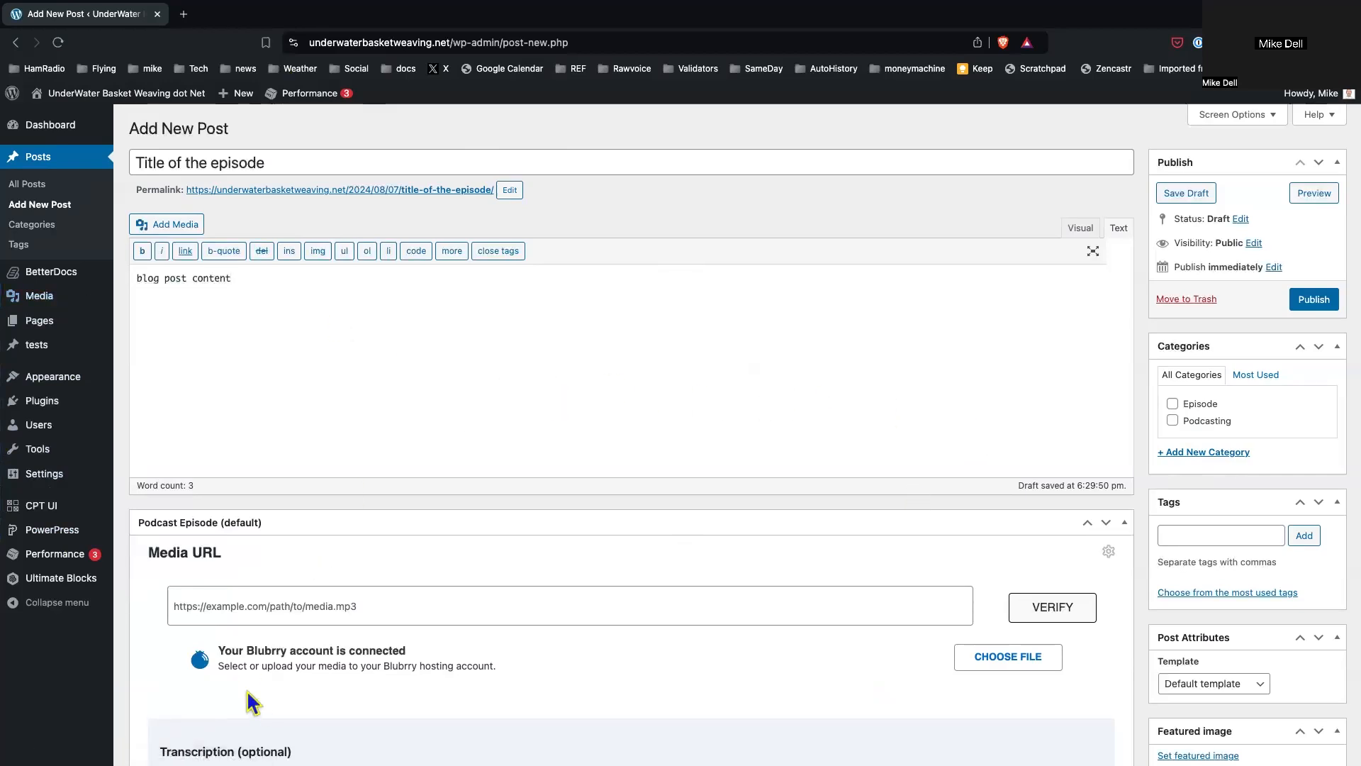
{"action": "mouse_move", "coordinate": [290, 672]}
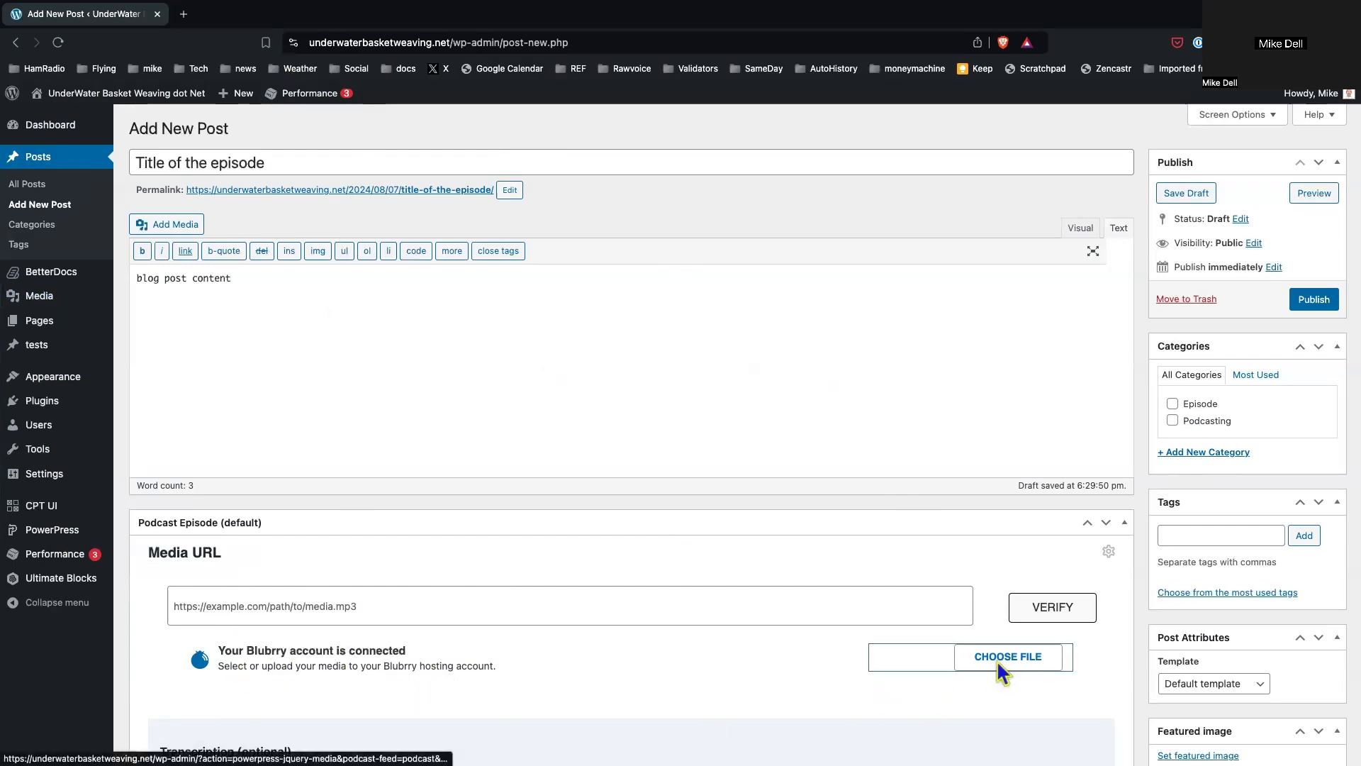
Step: Upload bonus1.mp3 through the Blubrry media picker as the episode's media file
{"action": "left_click", "coordinate": [1006, 657]}
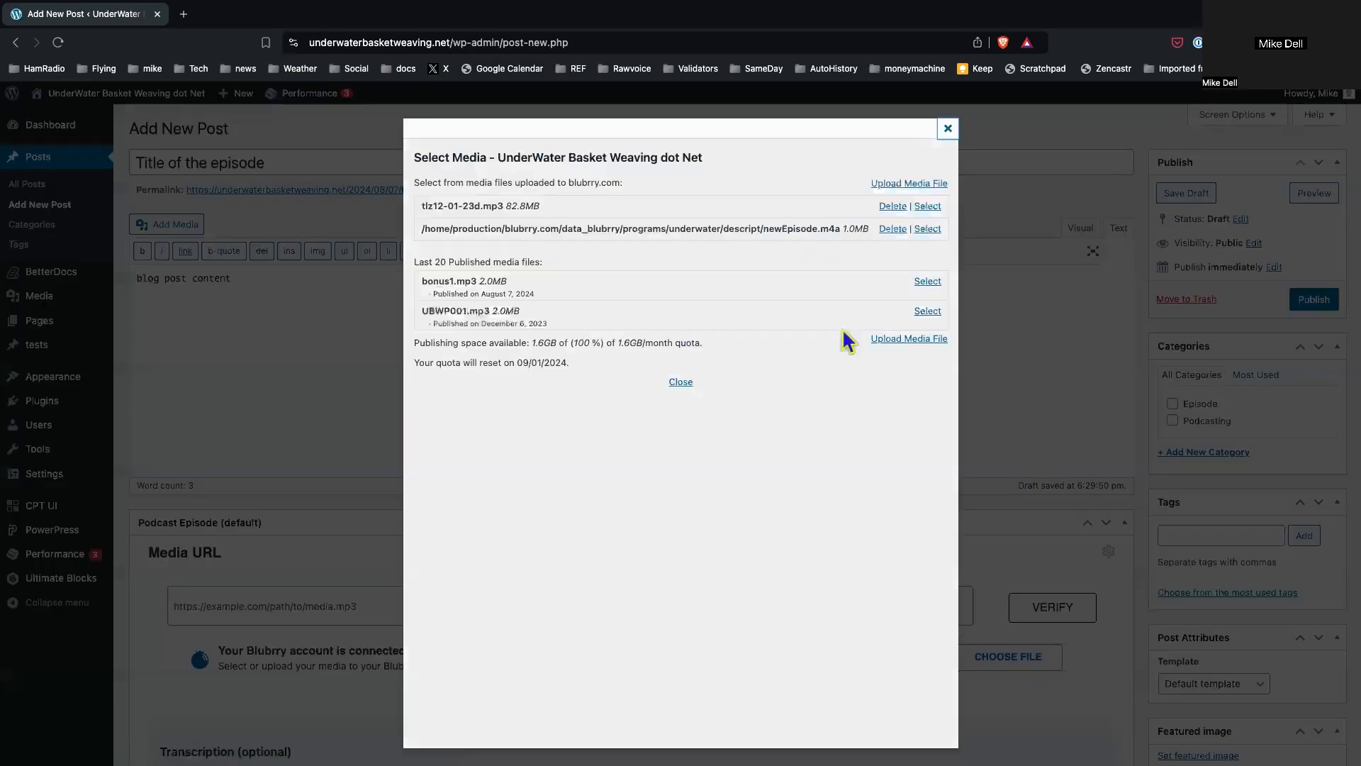
{"action": "left_click", "coordinate": [908, 339]}
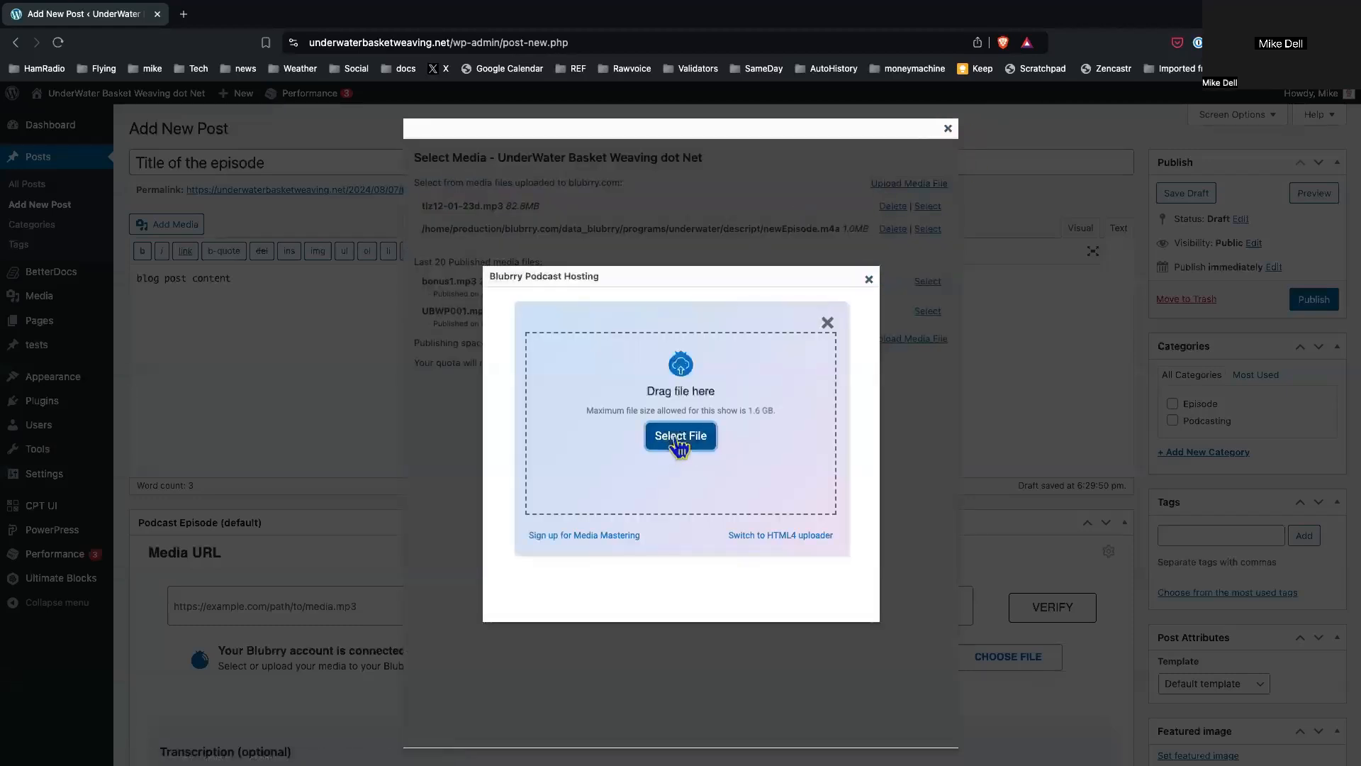
{"action": "left_click", "coordinate": [680, 435]}
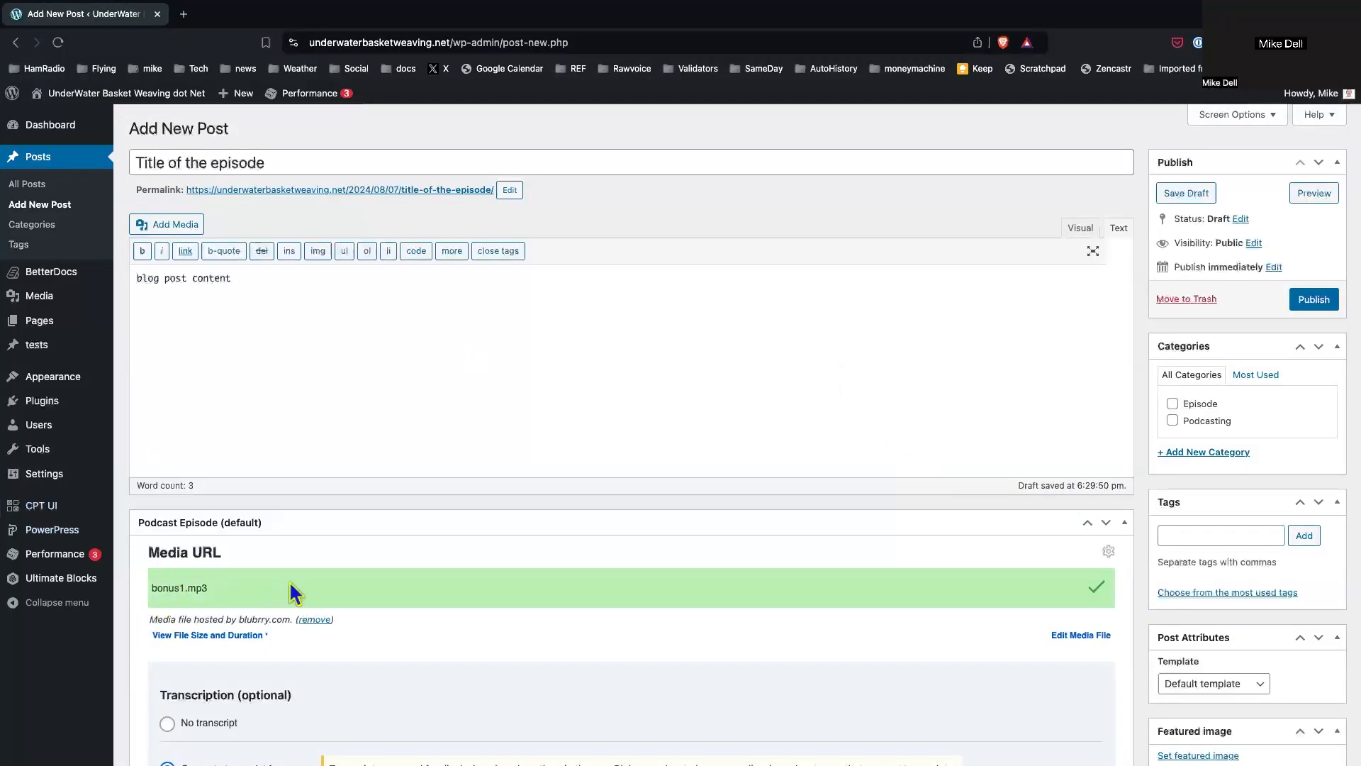
{"action": "mouse_move", "coordinate": [882, 605]}
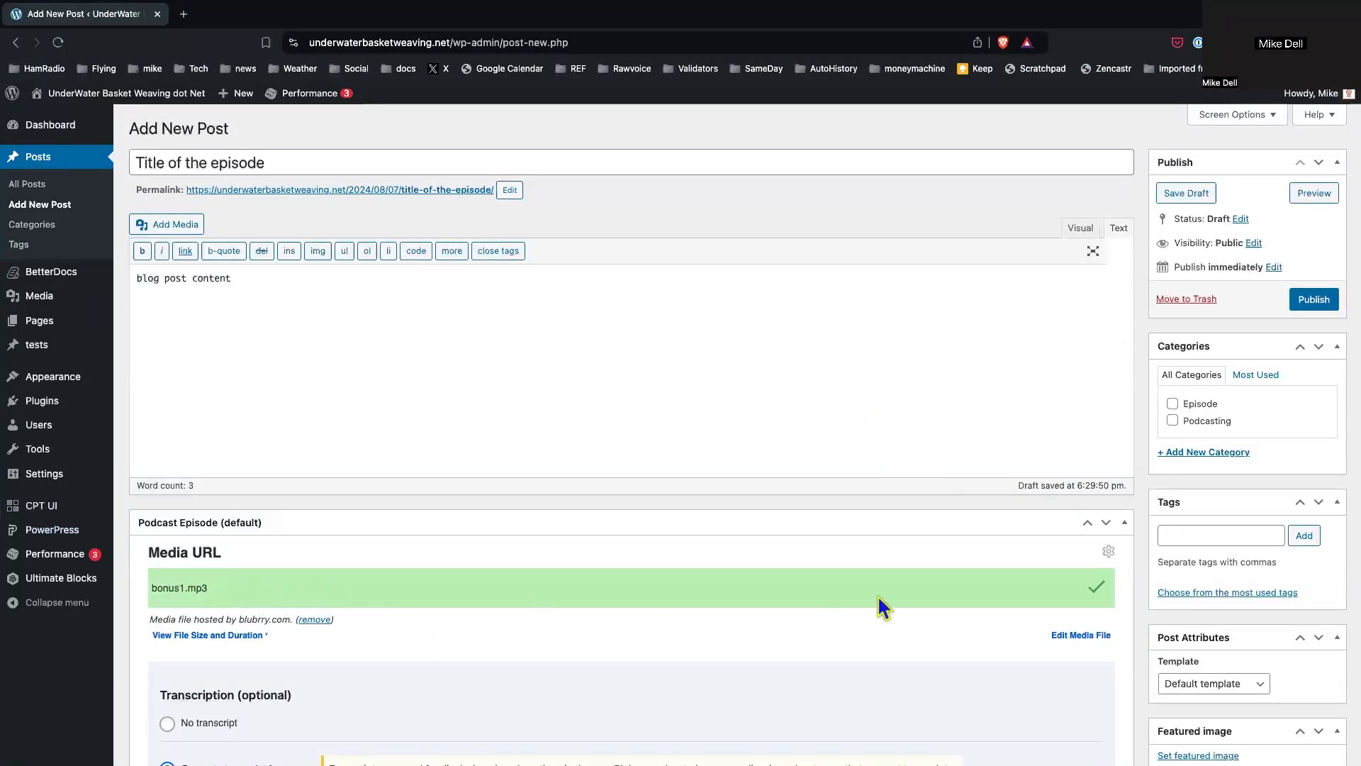
{"action": "mouse_move", "coordinate": [1068, 583]}
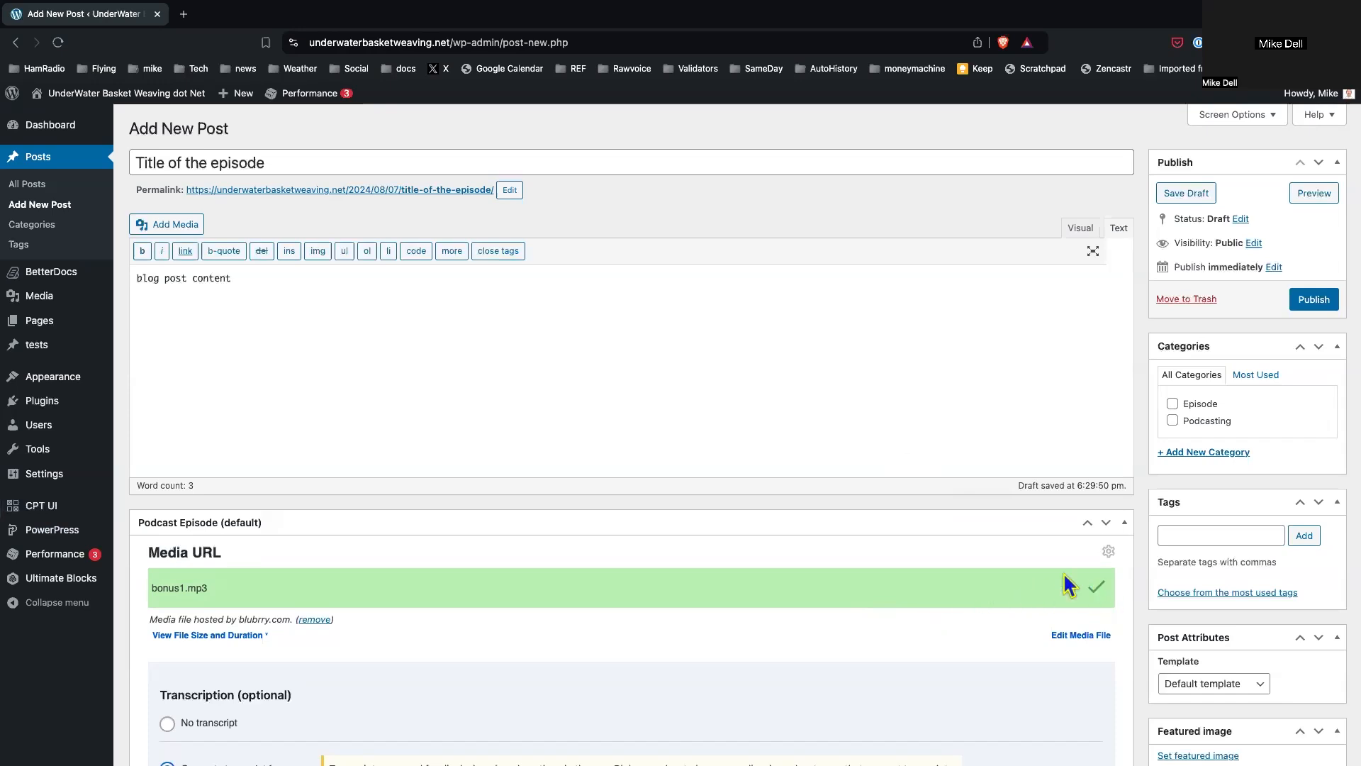
{"action": "mouse_move", "coordinate": [1264, 230]}
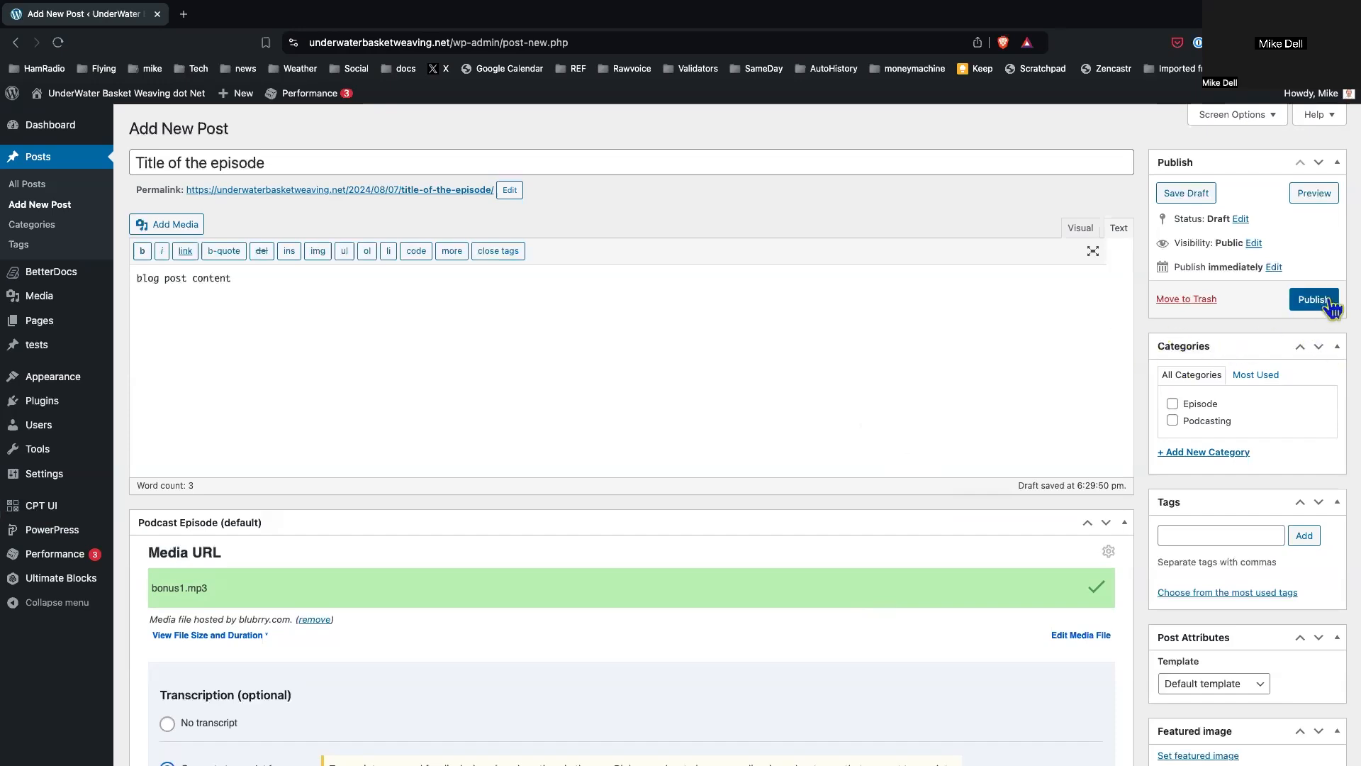
Step: Publish the episode post and view it live with its embedded audio player
{"action": "left_click", "coordinate": [1313, 299]}
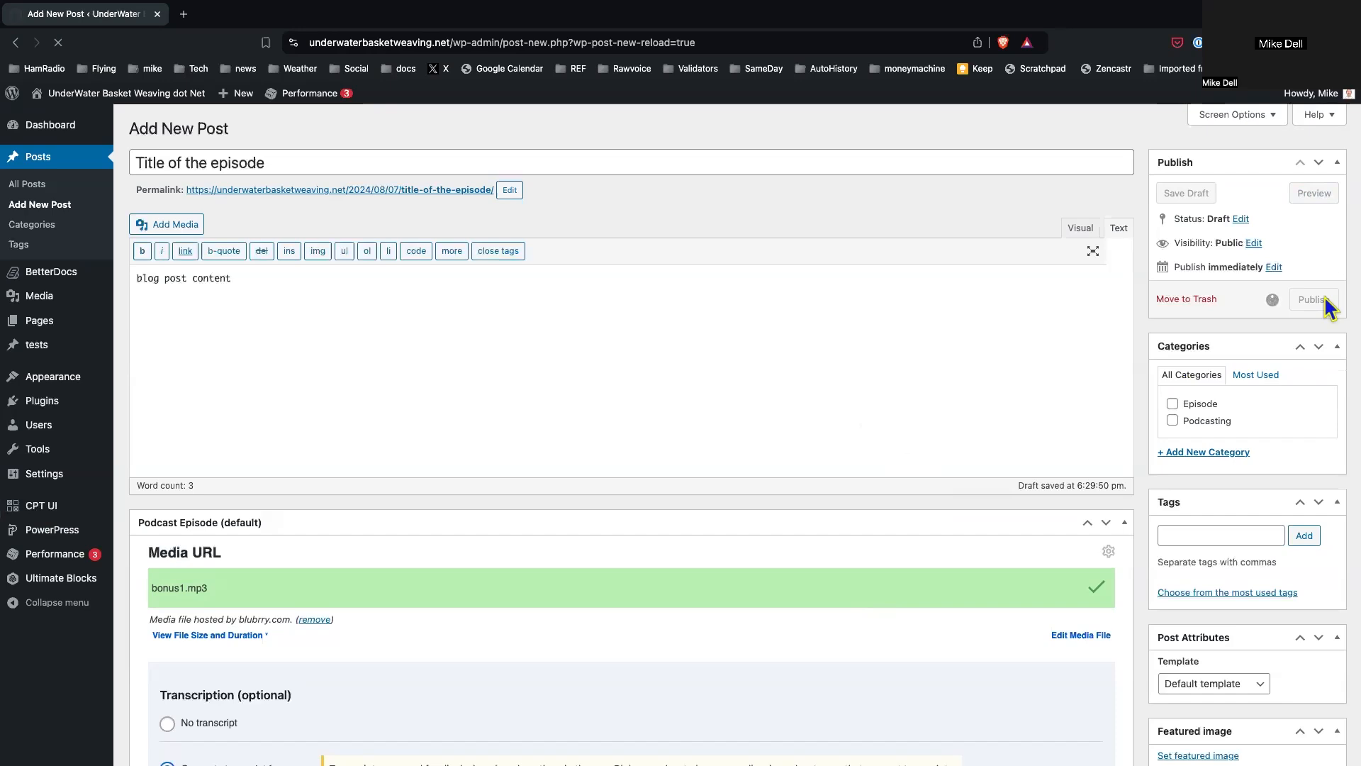
{"action": "left_click", "coordinate": [1311, 299]}
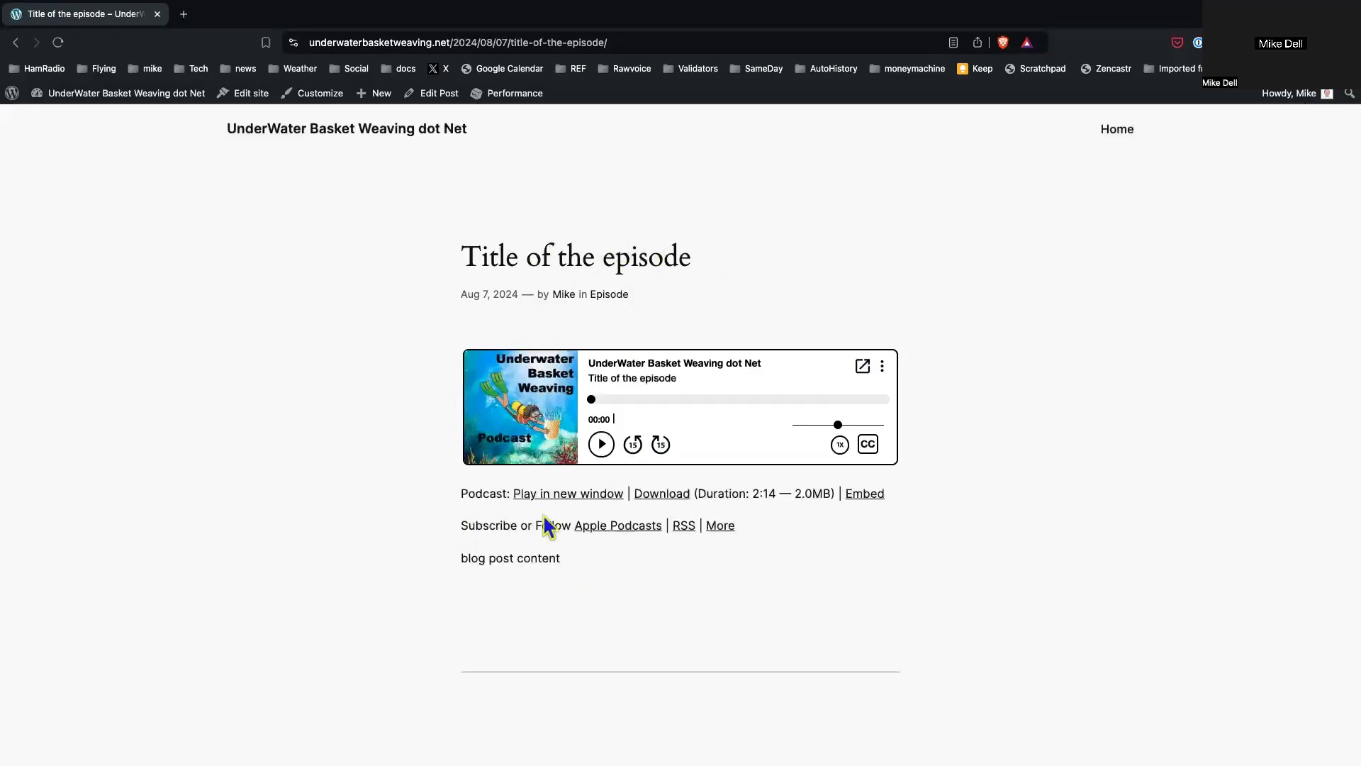
{"action": "mouse_move", "coordinate": [744, 550]}
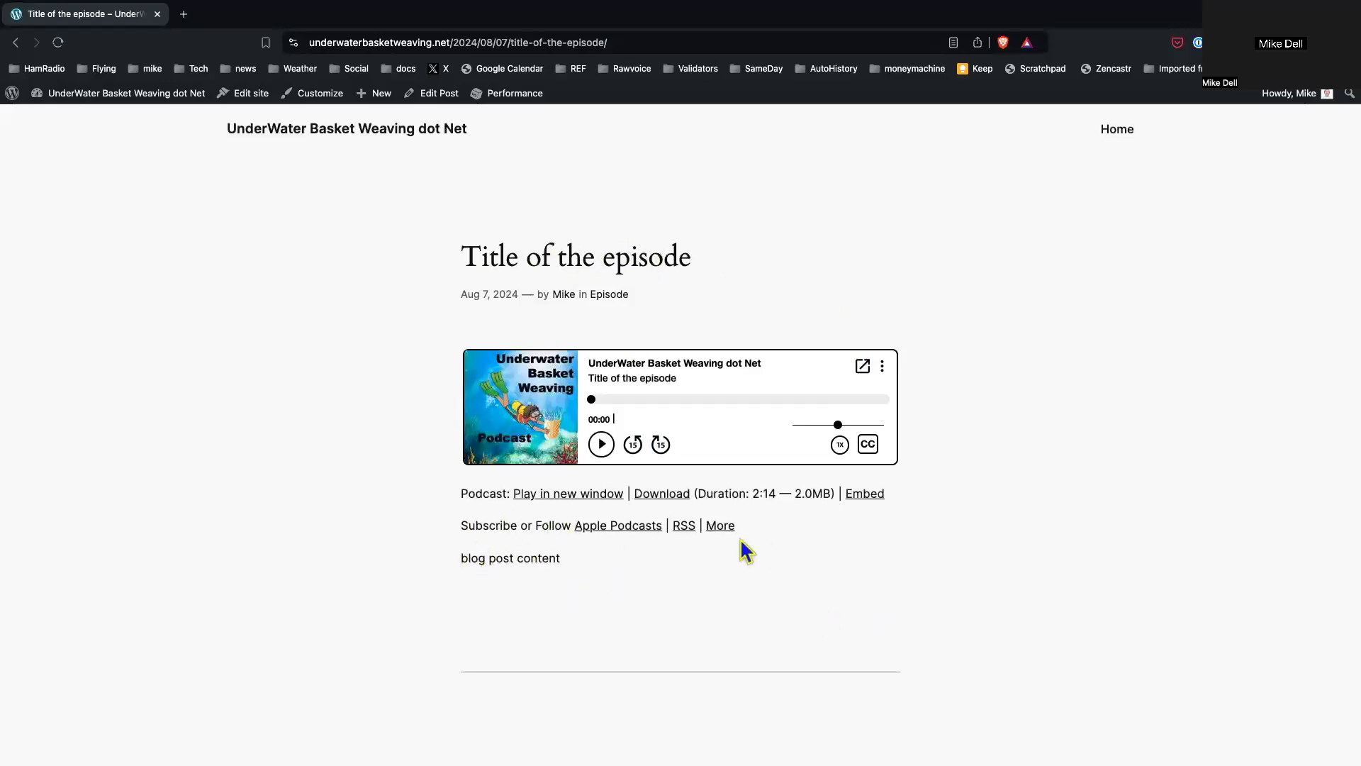
{"action": "mouse_move", "coordinate": [777, 438]}
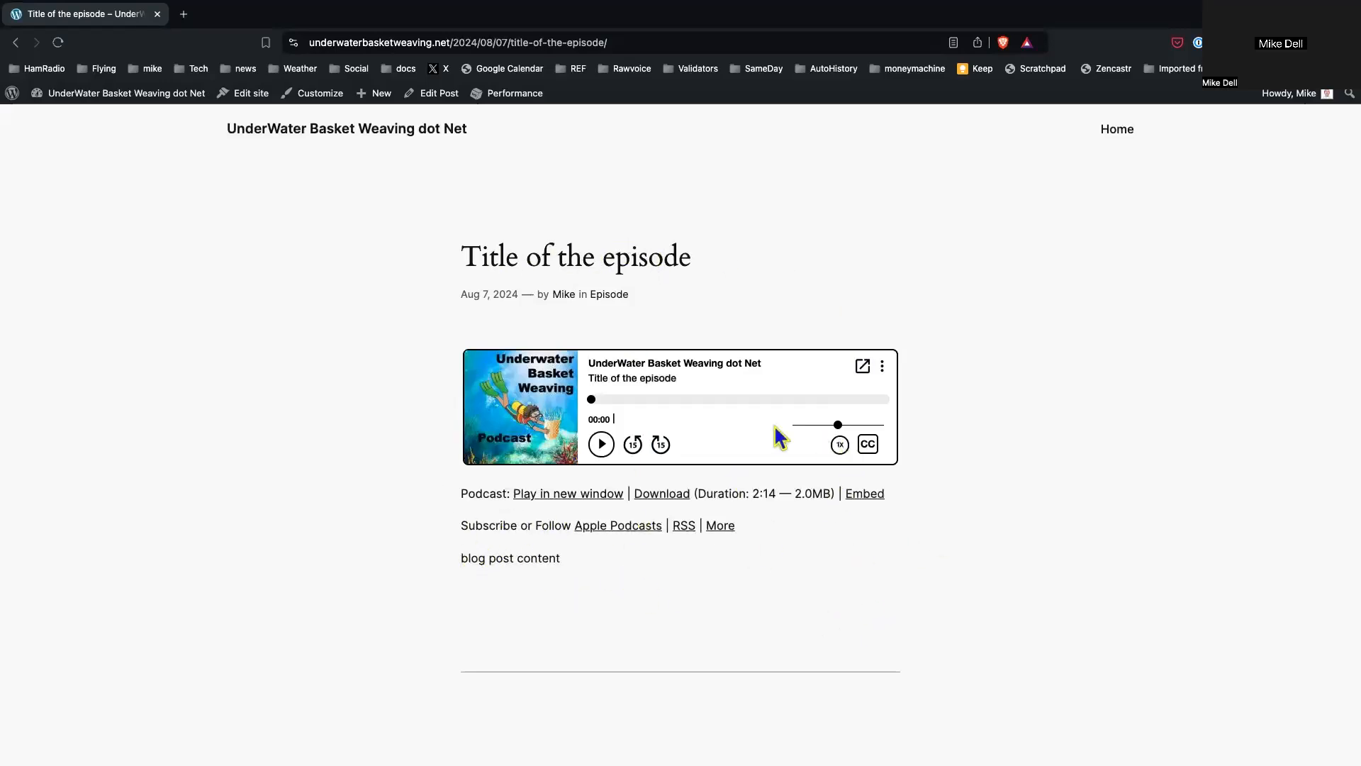
{"action": "mouse_move", "coordinate": [1029, 597]}
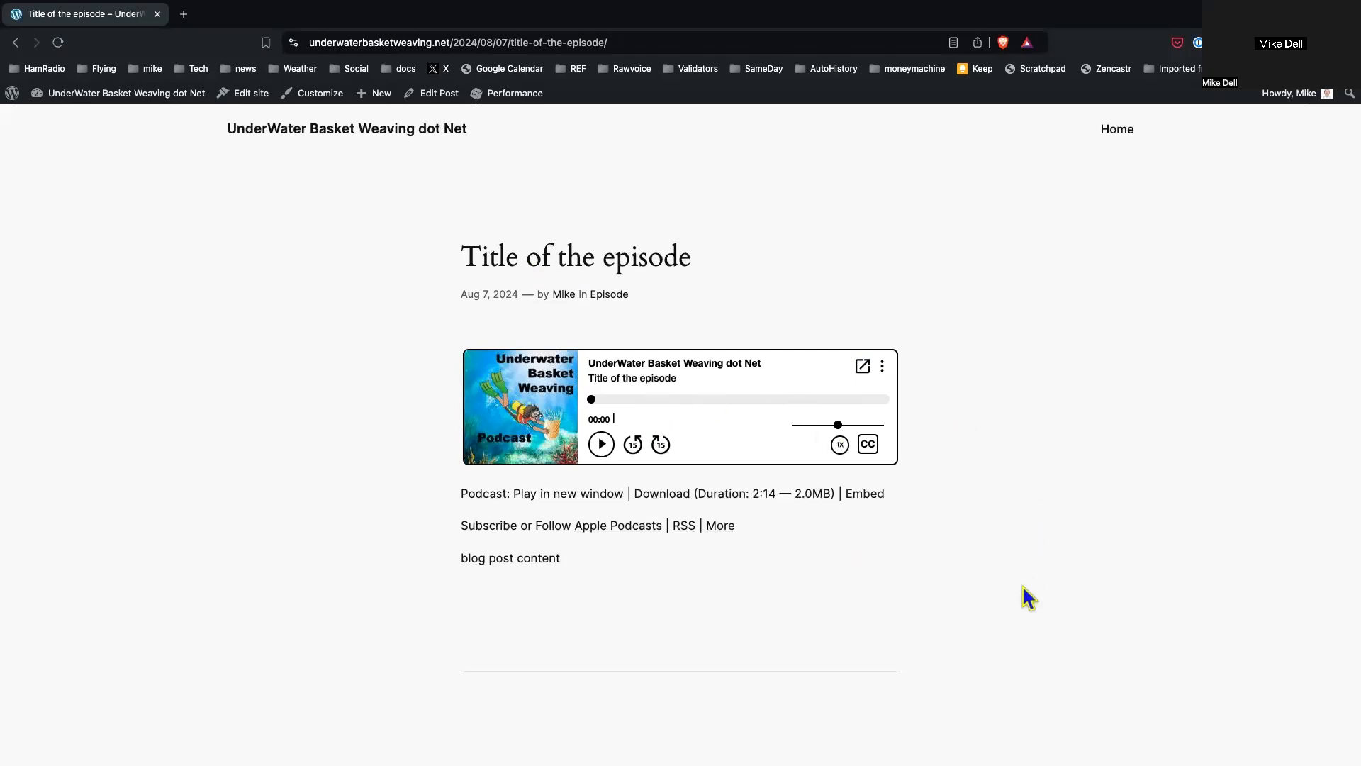
{"action": "mouse_move", "coordinate": [124, 94]}
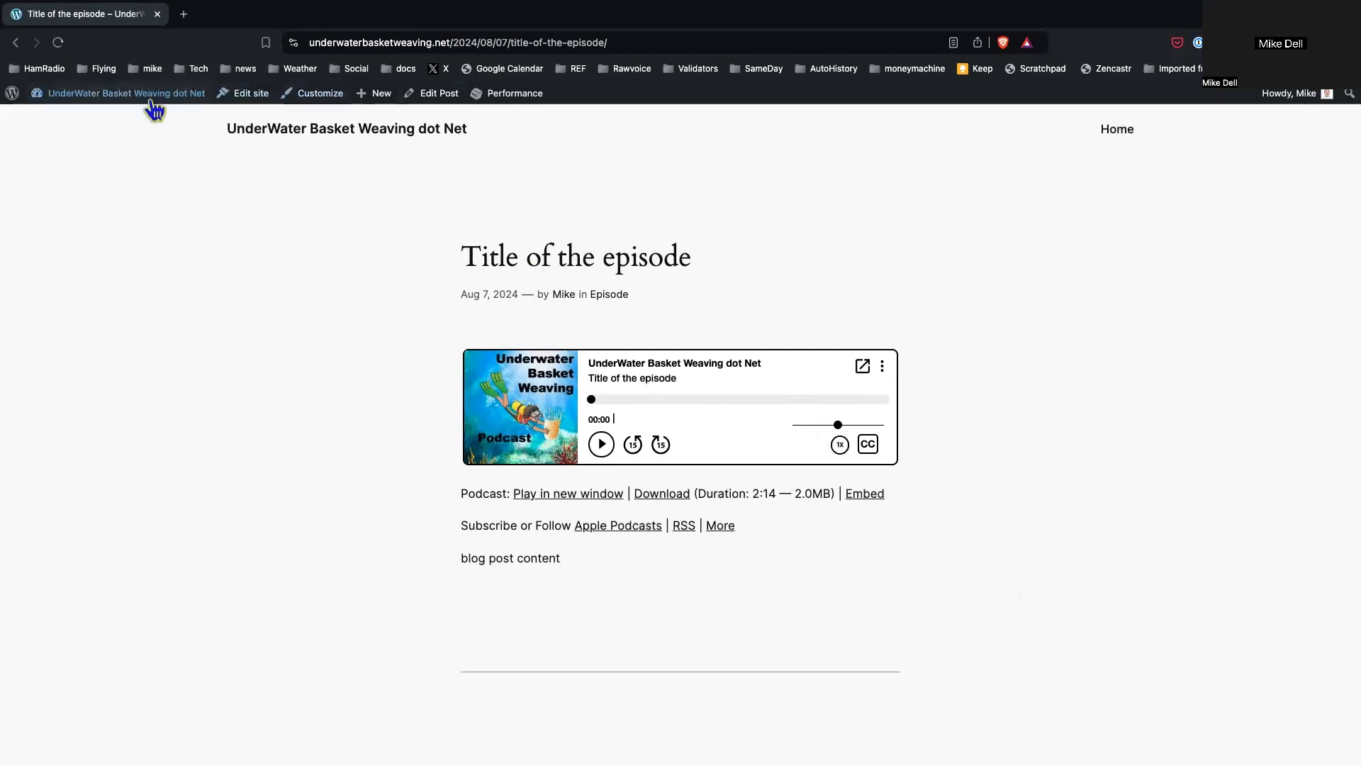
Step: Return to the UnderWater Basket Weaving front page showing the new post first
{"action": "left_click", "coordinate": [125, 94]}
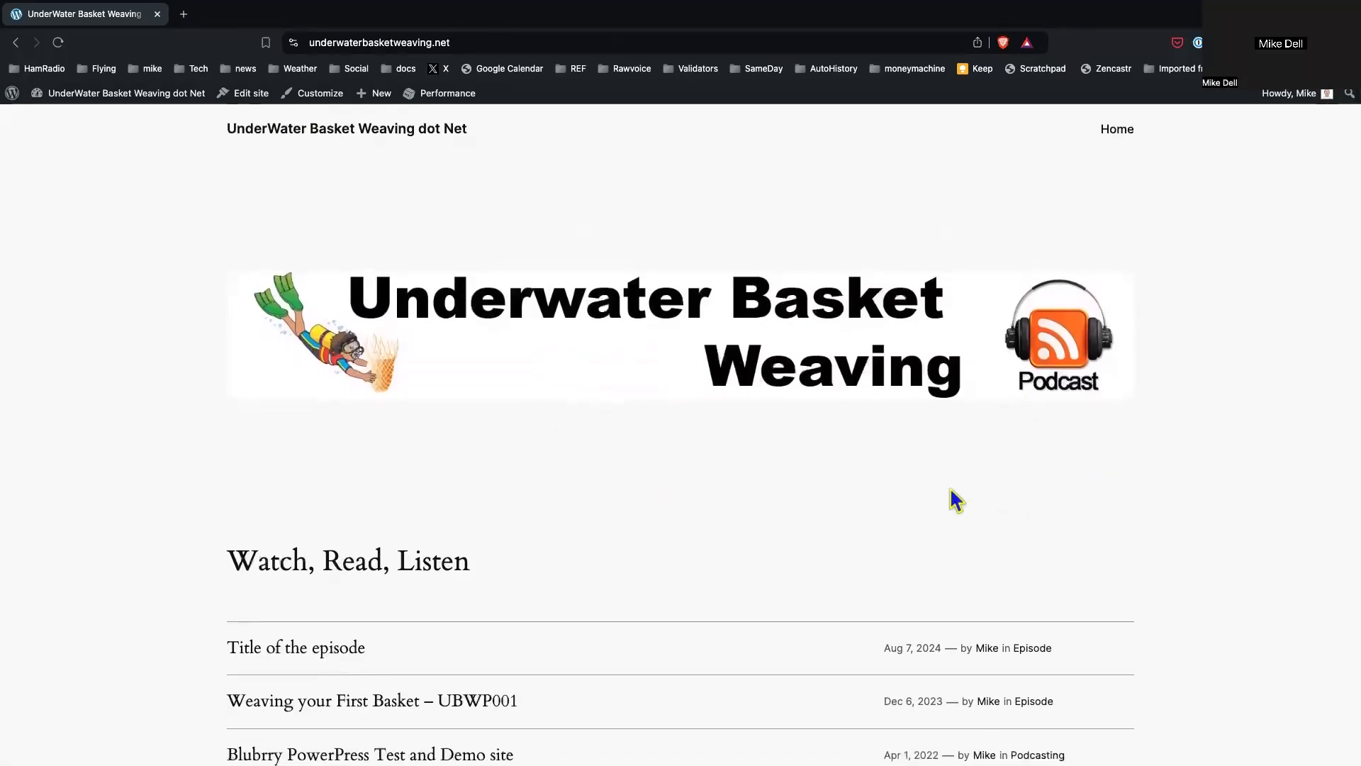
{"action": "mouse_move", "coordinate": [970, 474]}
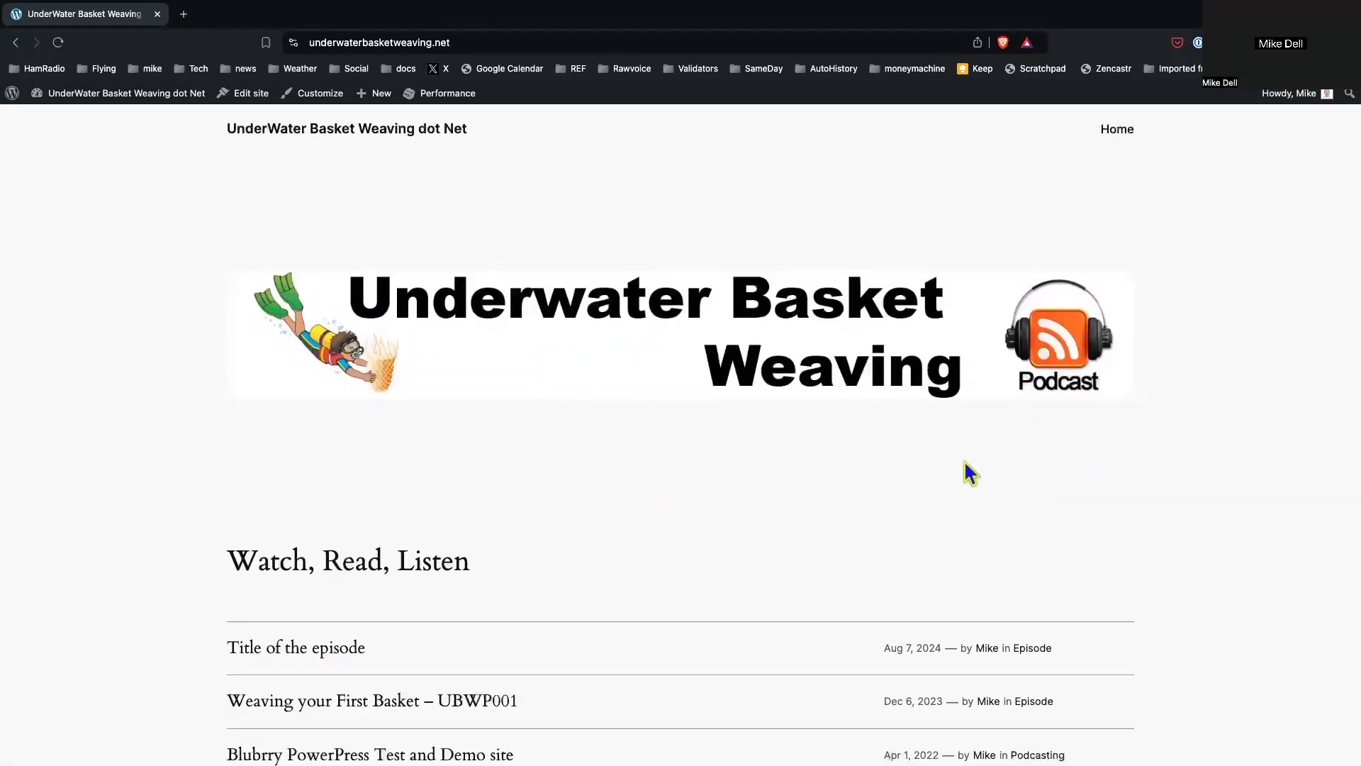